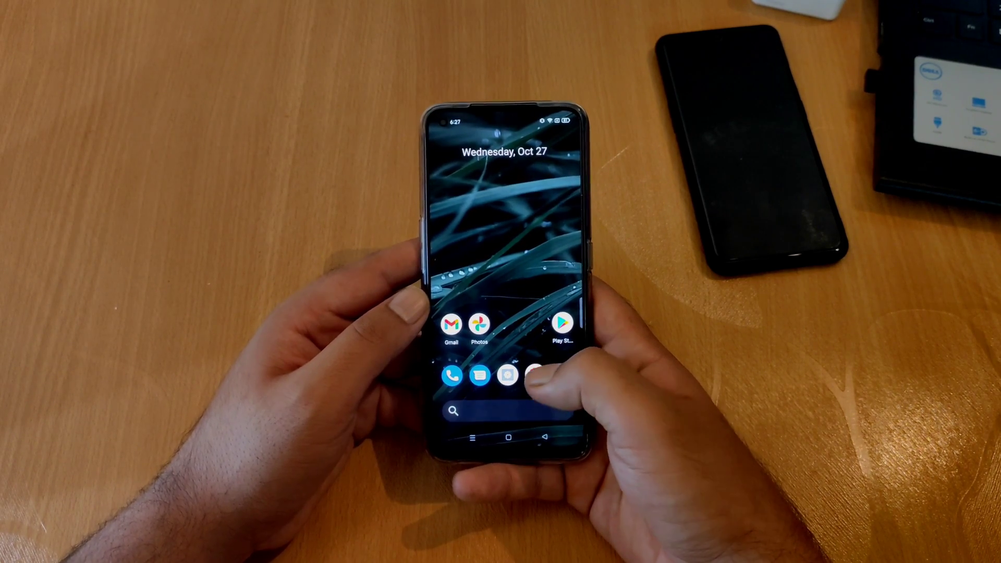
Step: Swipe up to reveal the app drawer and browse through the installed apps grid
drag(501, 409, 500, 191)
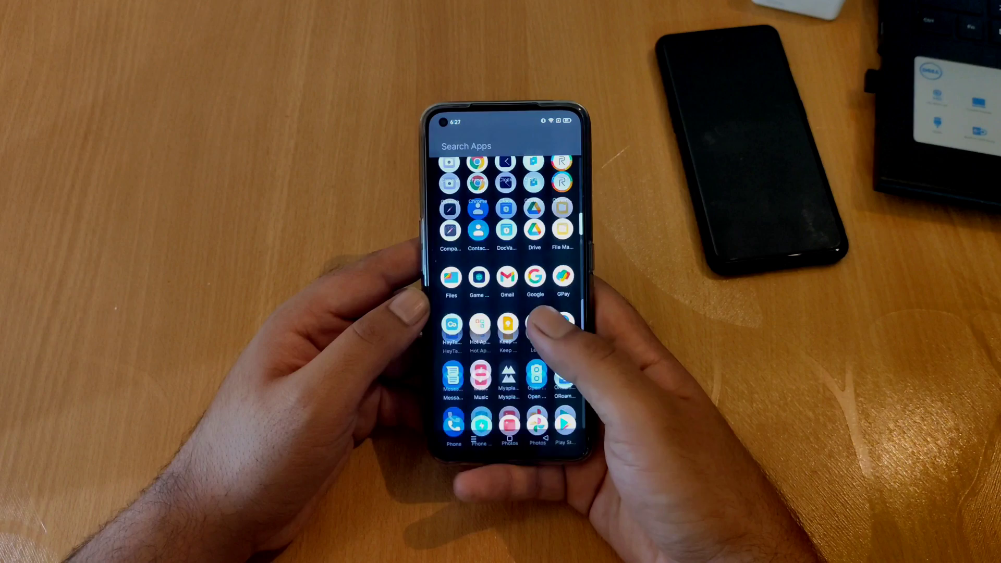
scroll(down, 3)
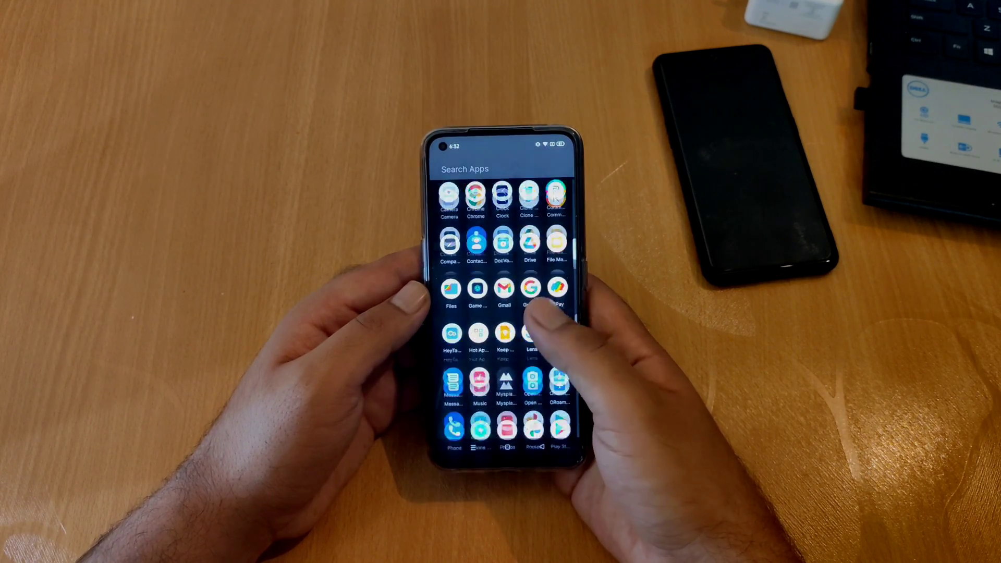
scroll(down, 3)
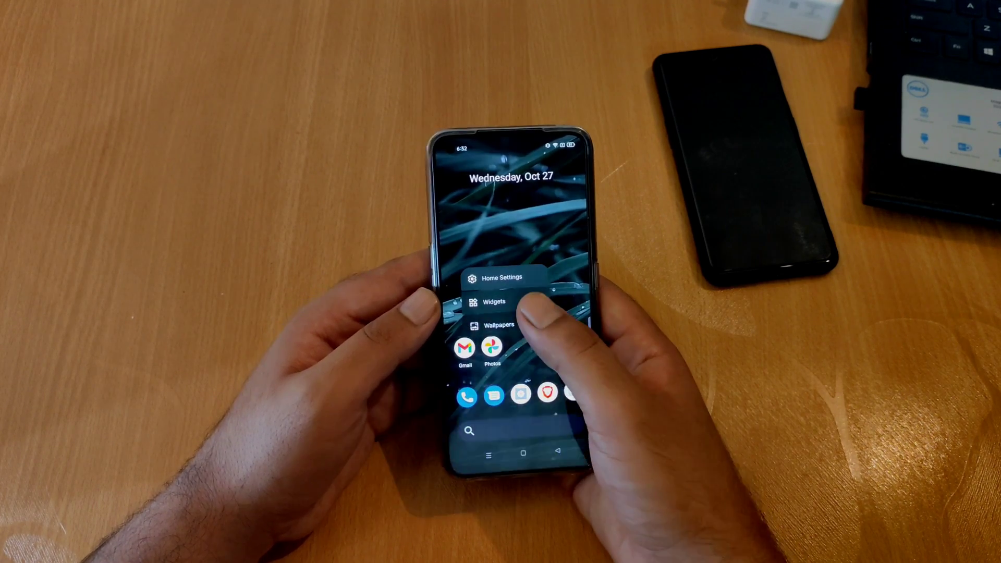
Step: Choose Widgets from the home screen long-press menu, then head into the settings
click(494, 302)
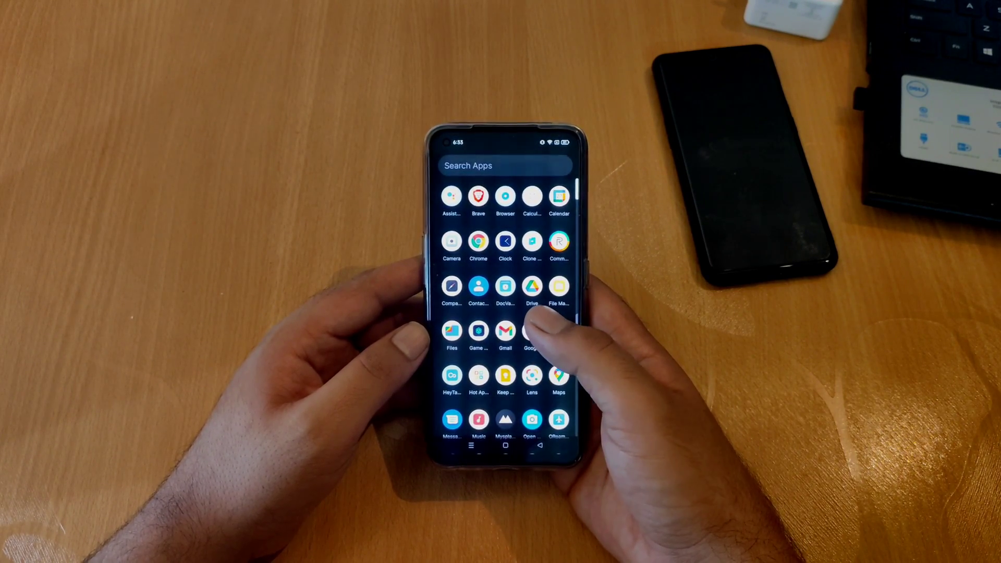
click(503, 451)
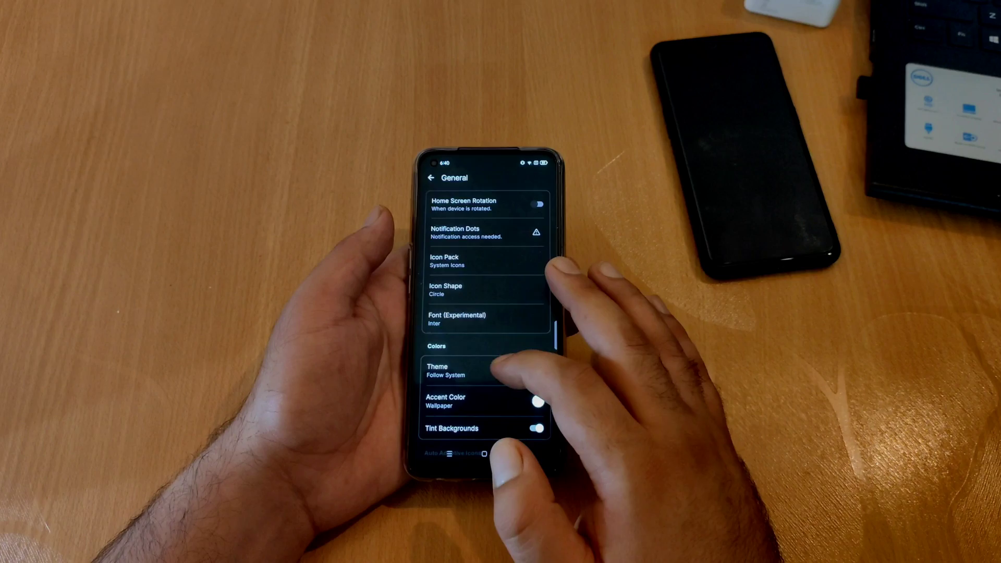
Step: Review the Accent Color choices and keep the dynamic Wallpaper option with Done
scroll(down, 3)
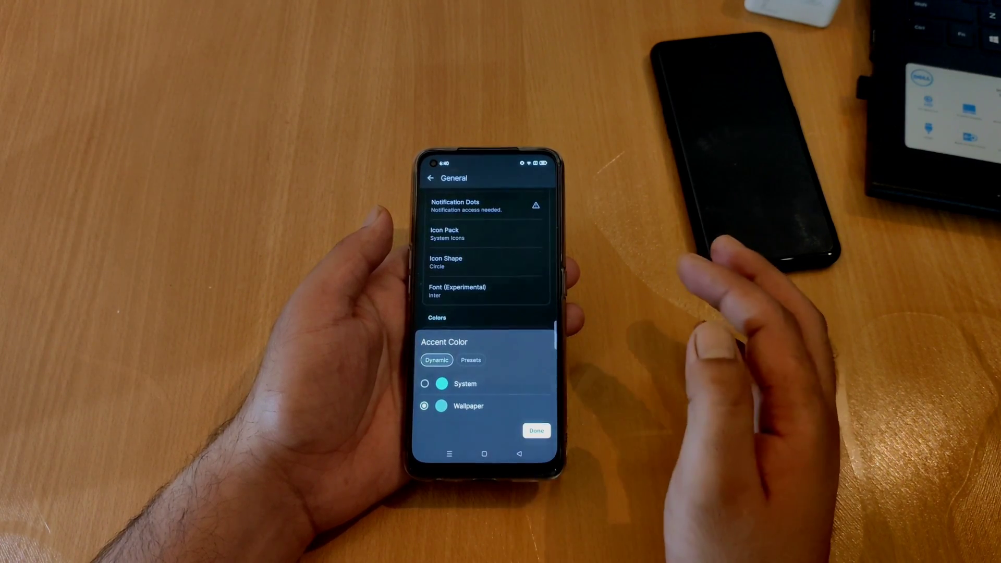
click(471, 360)
text(a)
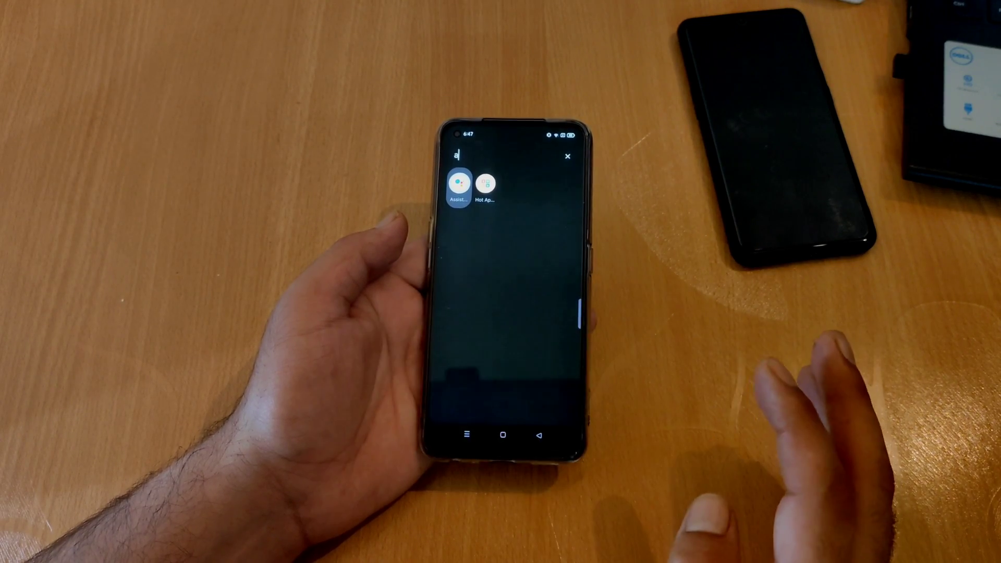
Step: Dismiss the app search results filtered by the letter 'a'
click(459, 186)
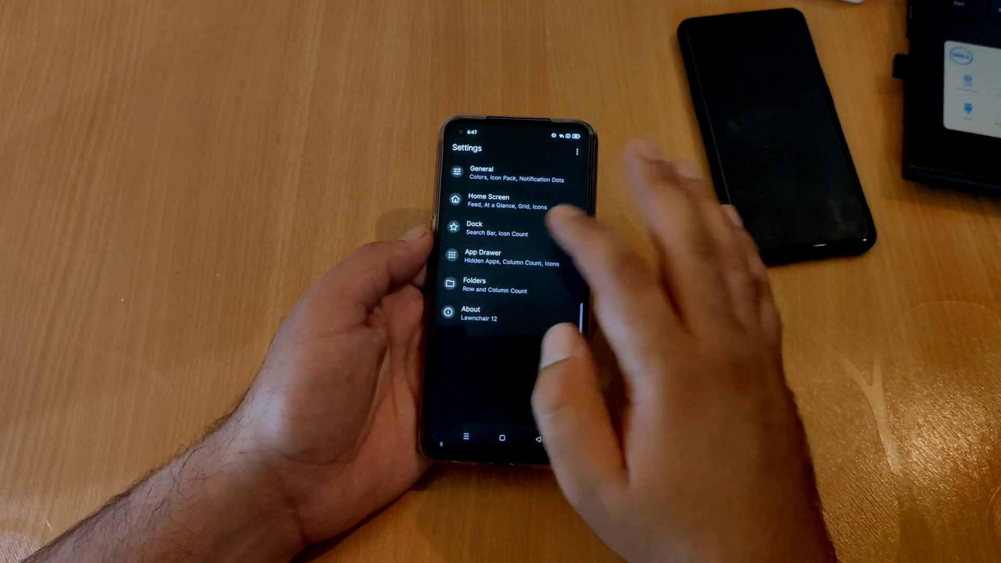
Step: Enter the Home Screen section from Lawnchair's main settings page
click(482, 257)
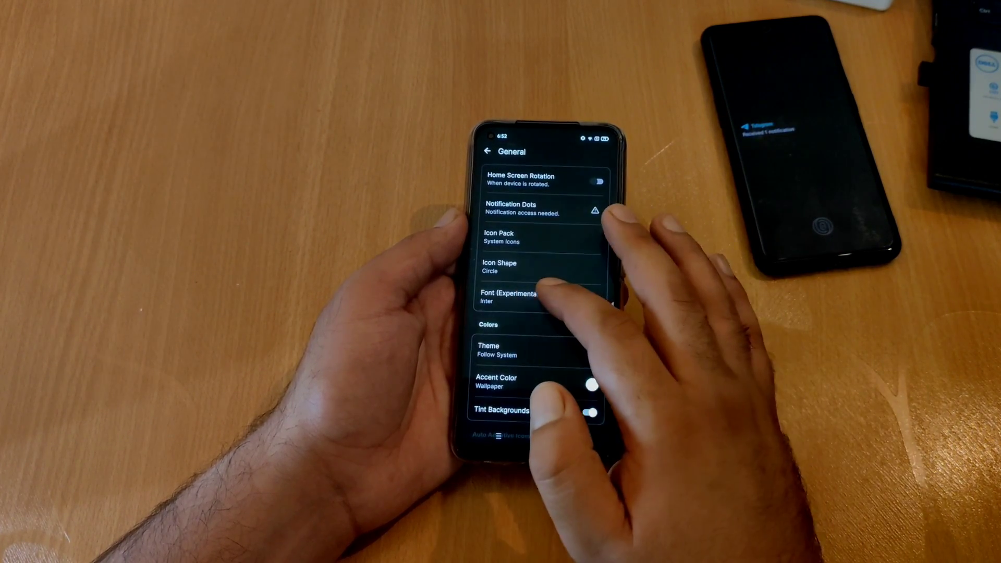
Step: Show the Font (Experimental) list with ABeeZee, Abel, Acme and Actor available
click(515, 297)
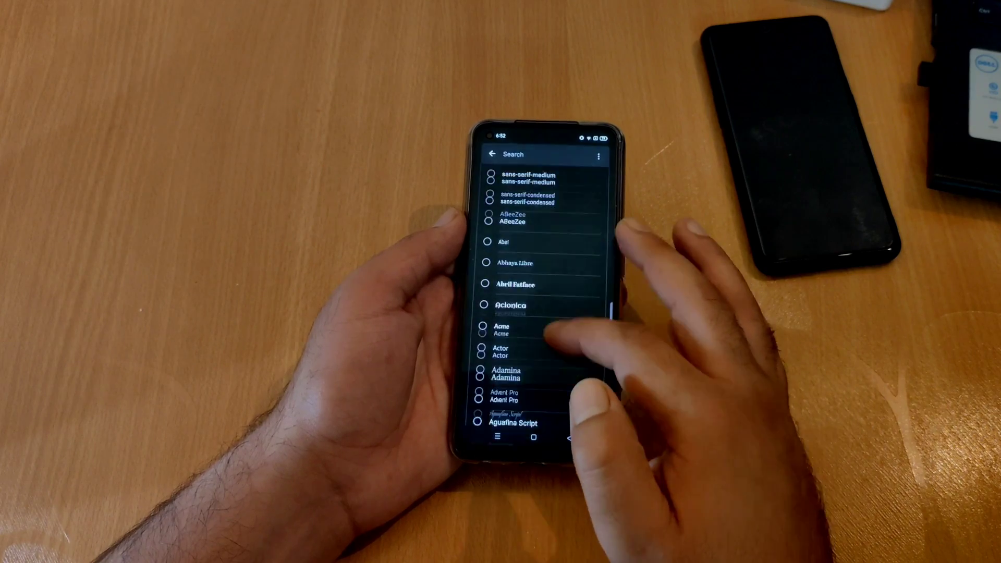